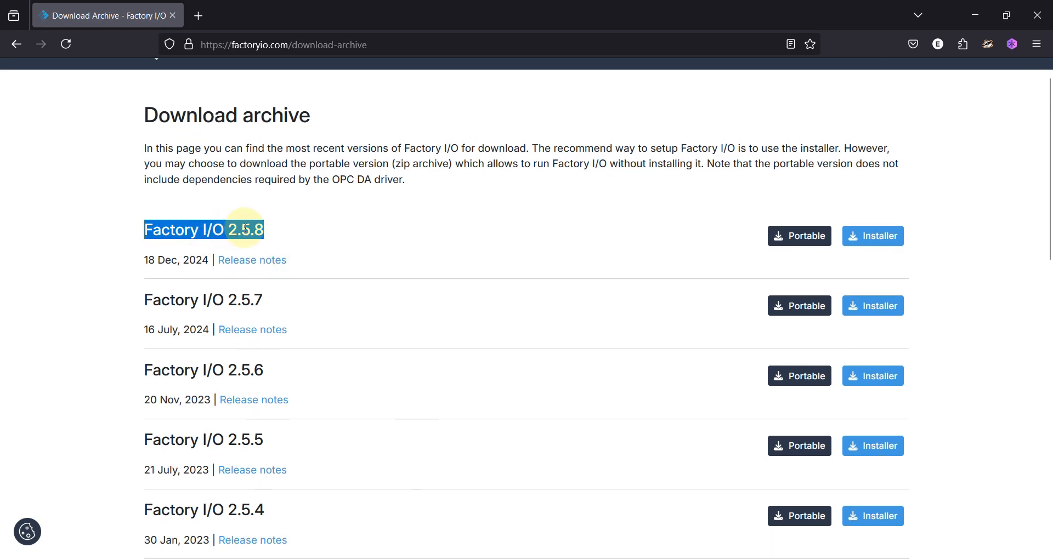
Scroll up the download page and highlight the Factory I/O 2.5.8 version title
scroll("up", 3)
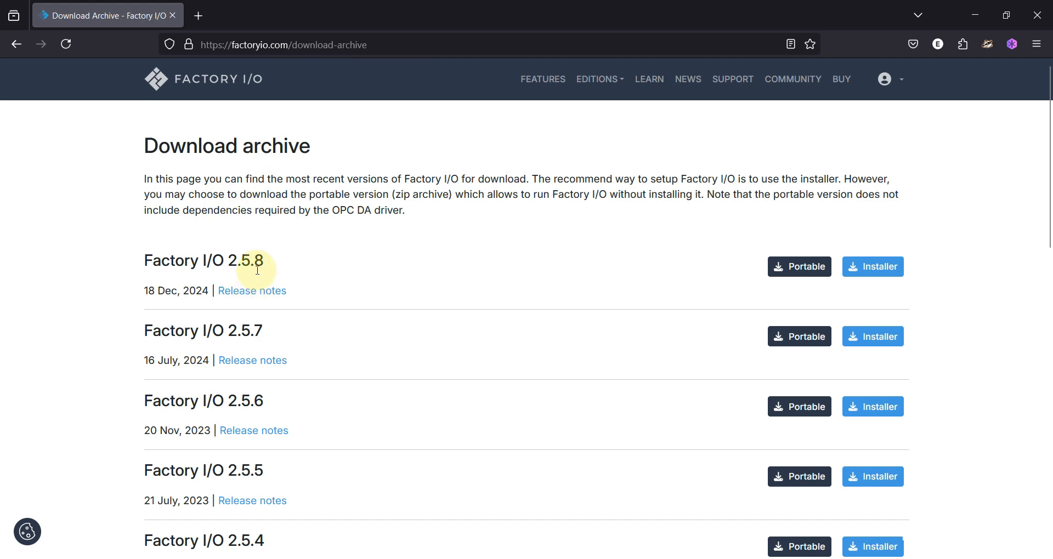
triple_click(204, 260)
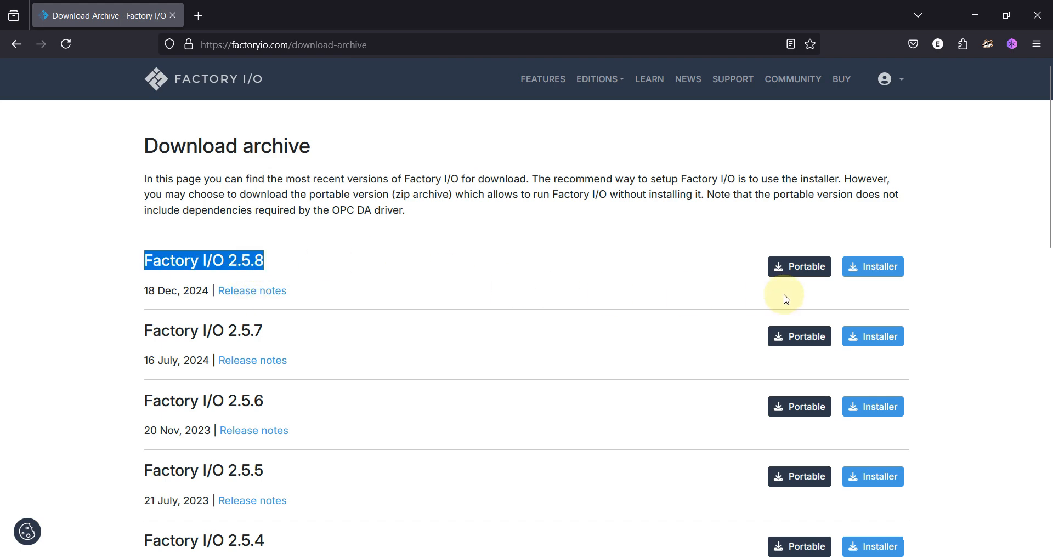
mouse_move(798, 281)
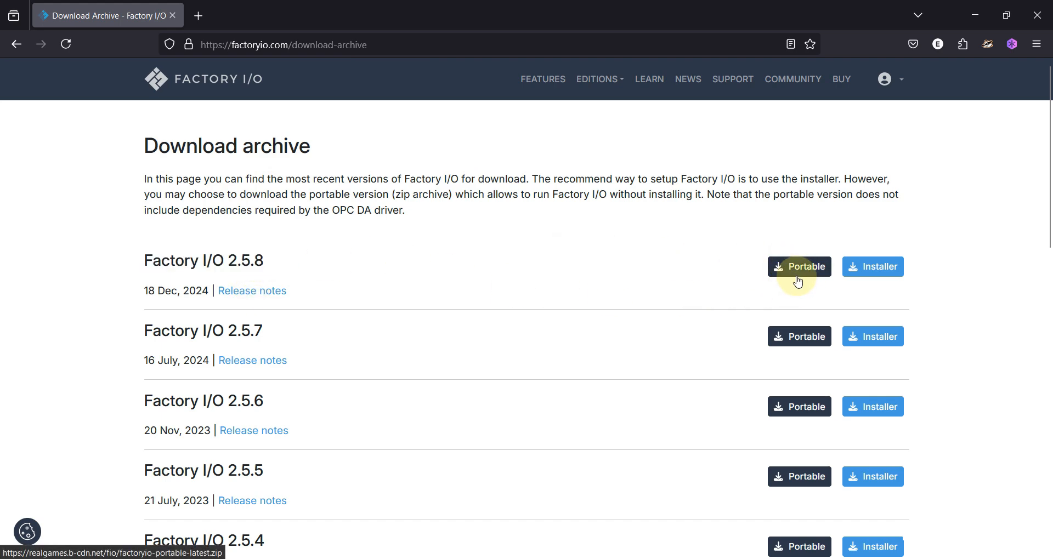
mouse_move(833, 273)
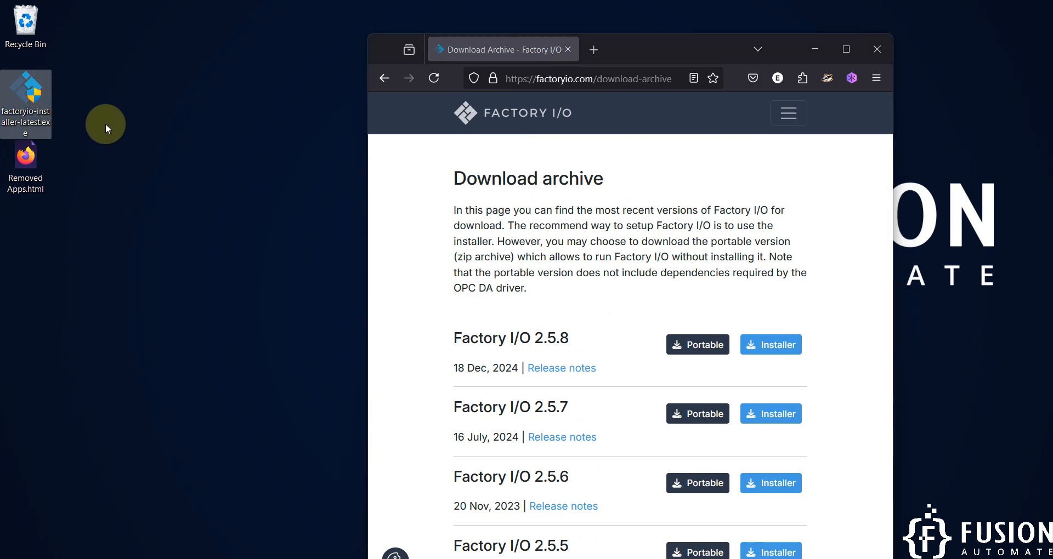
mouse_move(17, 139)
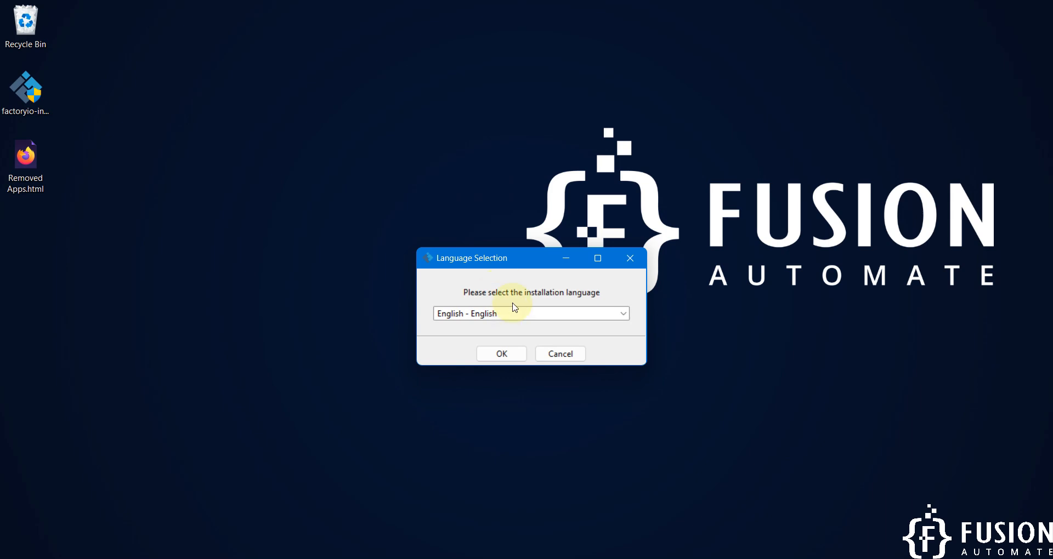
mouse_move(521, 307)
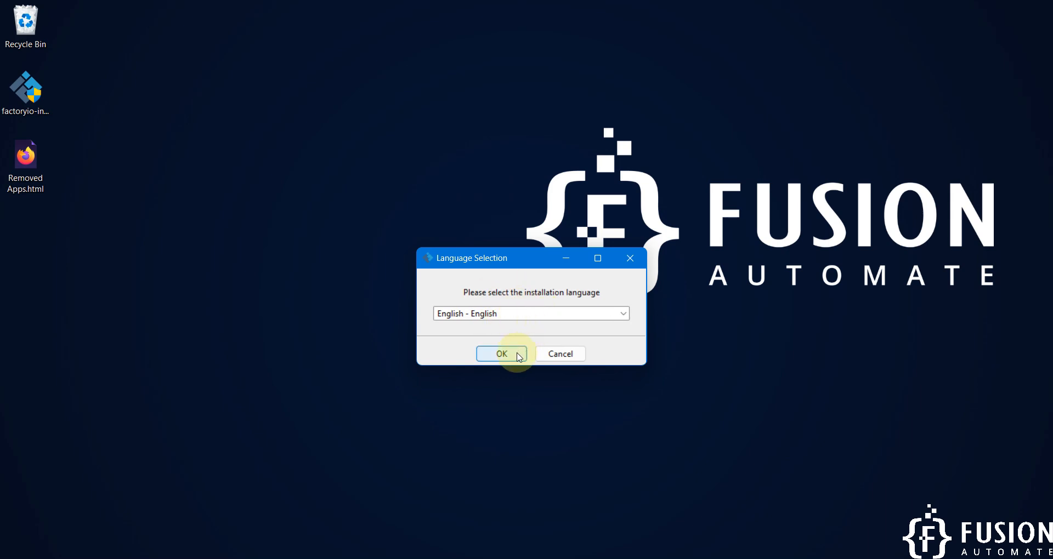
Confirm English, accept the license, keep default directory and OPC Dependencies, then start installing
left_click(501, 354)
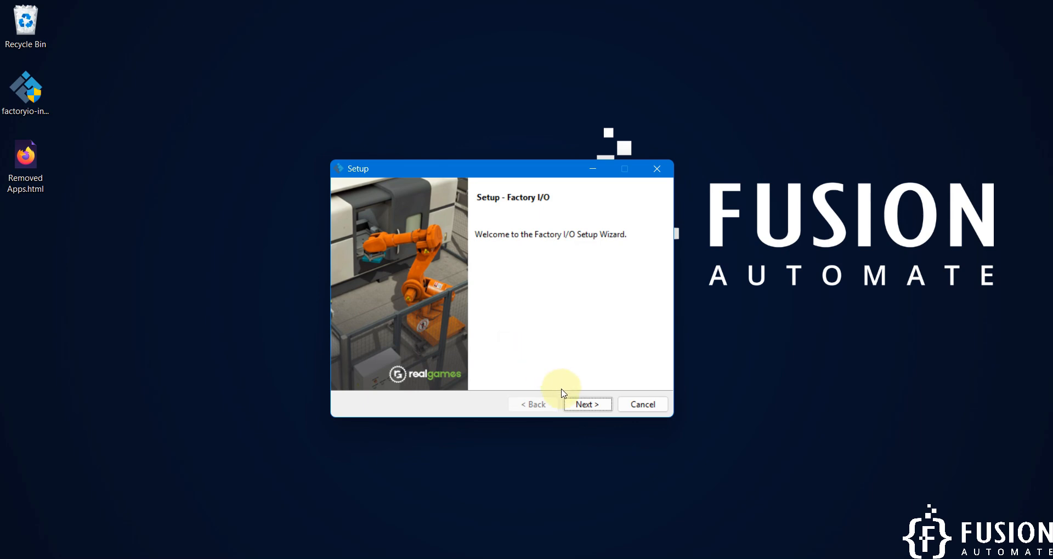
left_click(587, 404)
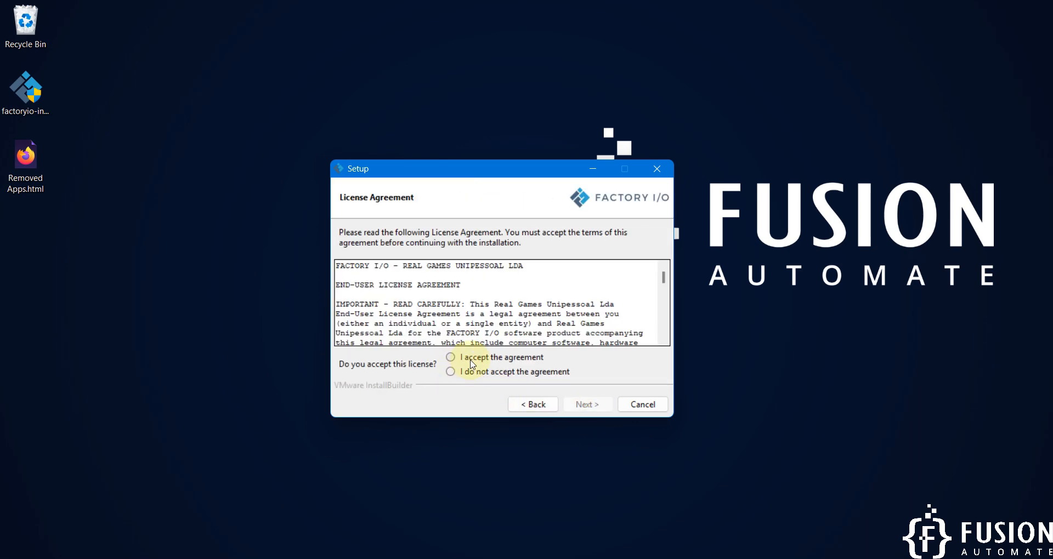
left_click(588, 404)
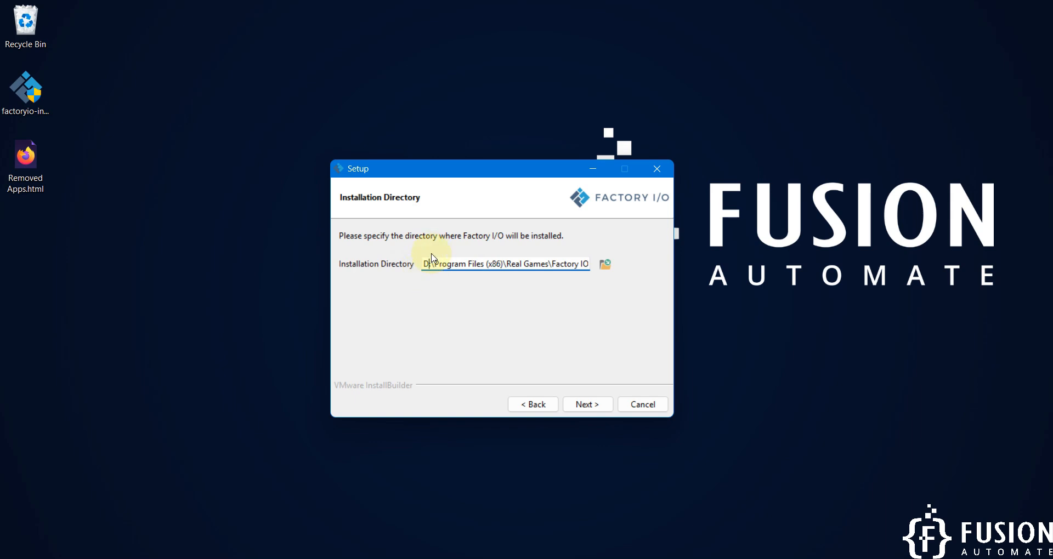
left_click(588, 405)
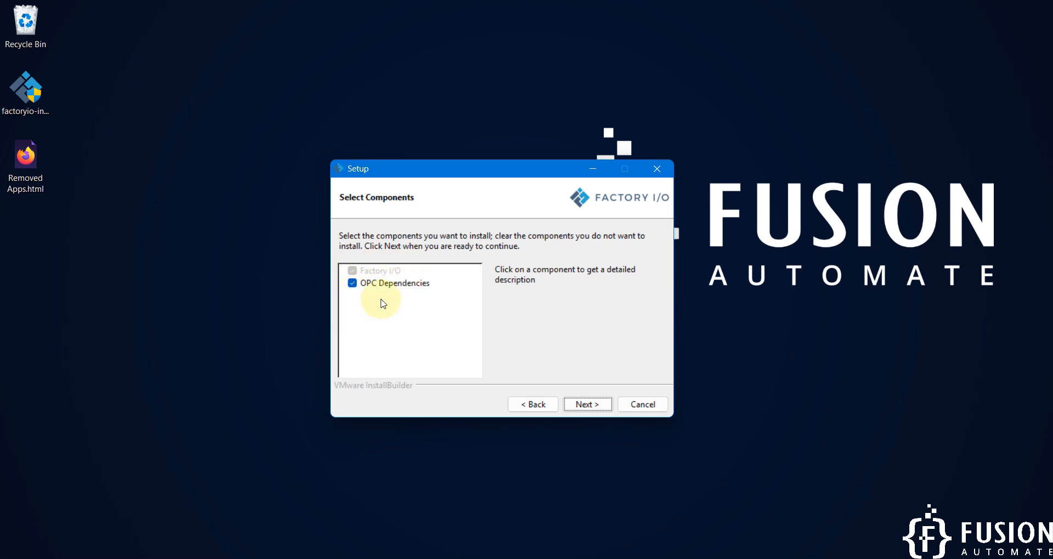
left_click(587, 405)
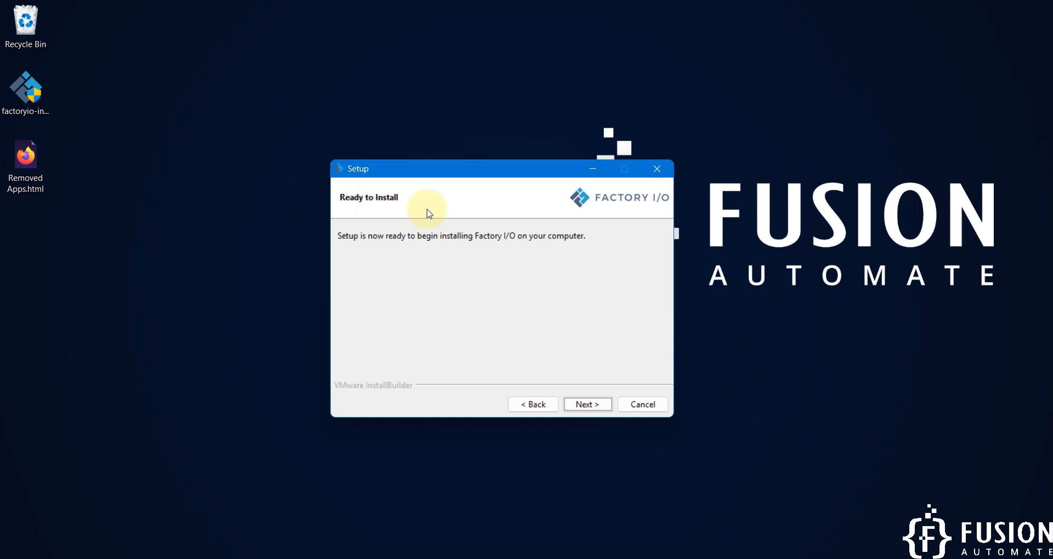
mouse_move(538, 250)
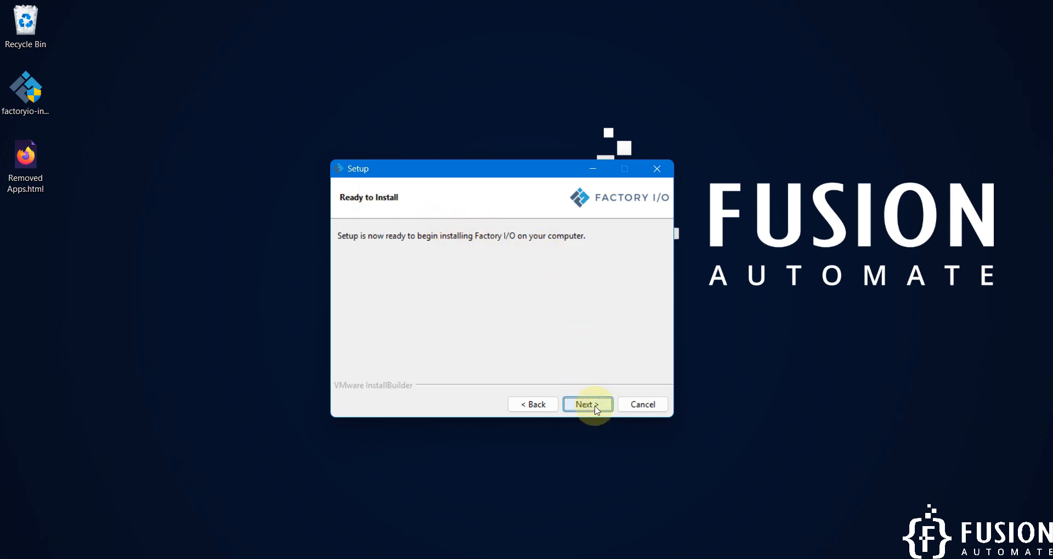
left_click(588, 404)
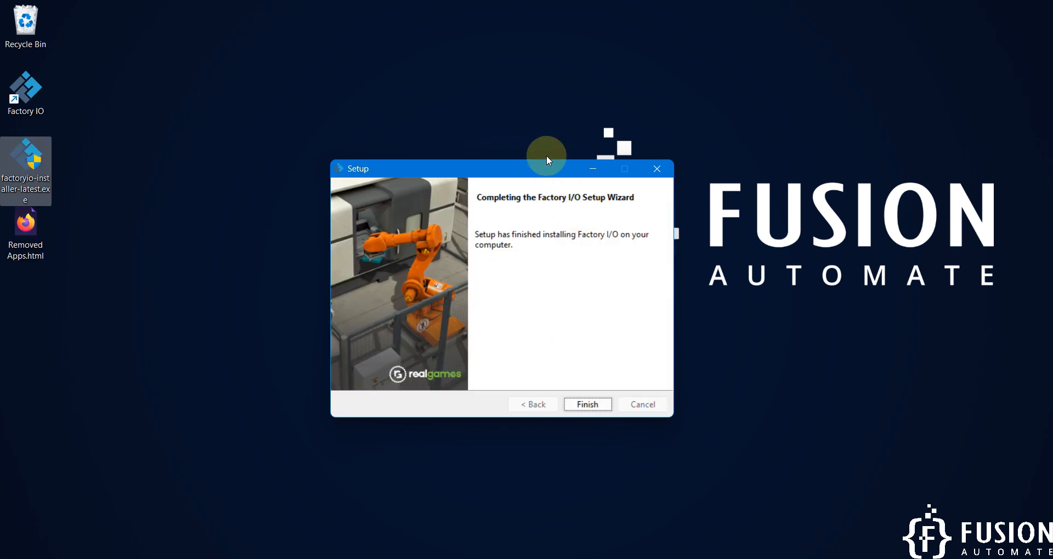
mouse_move(626, 202)
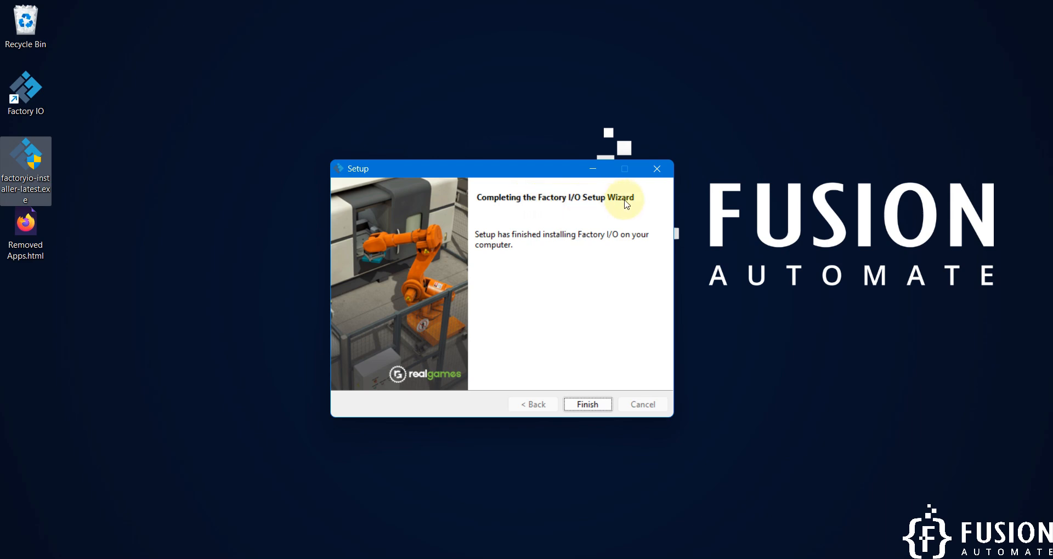
Close the completed setup wizard and launch Factory IO from its new desktop shortcut
left_click(25, 102)
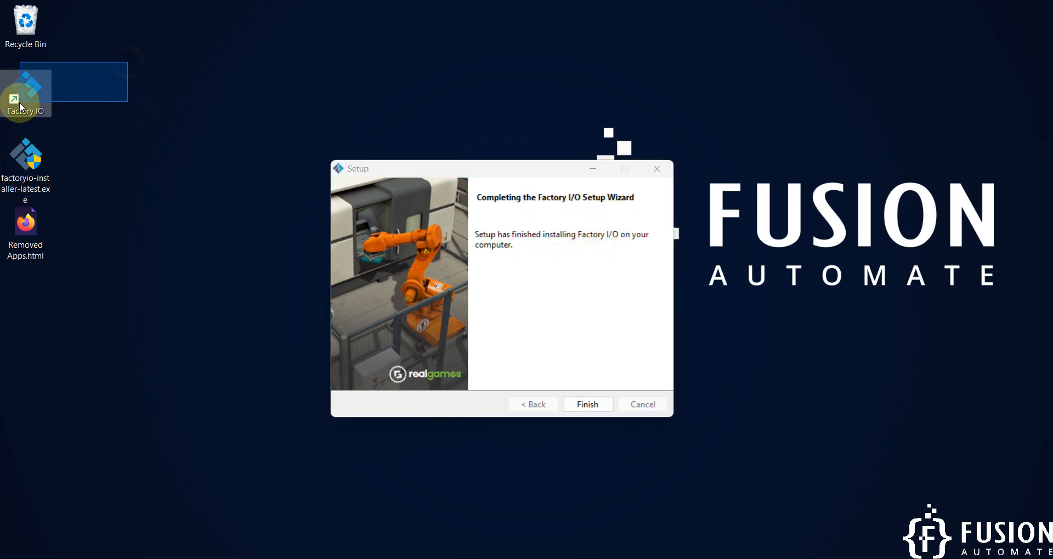
mouse_move(558, 394)
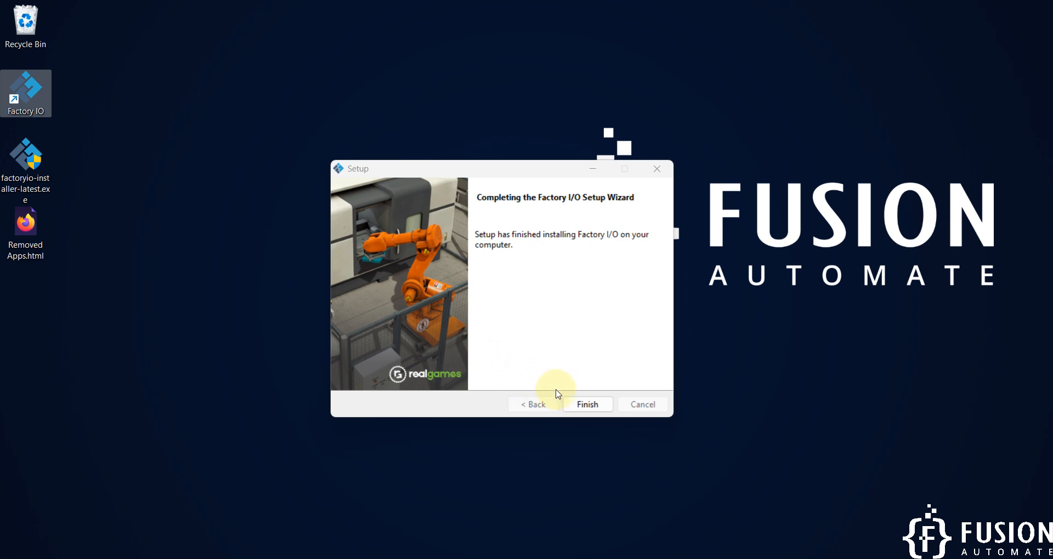
left_click(587, 405)
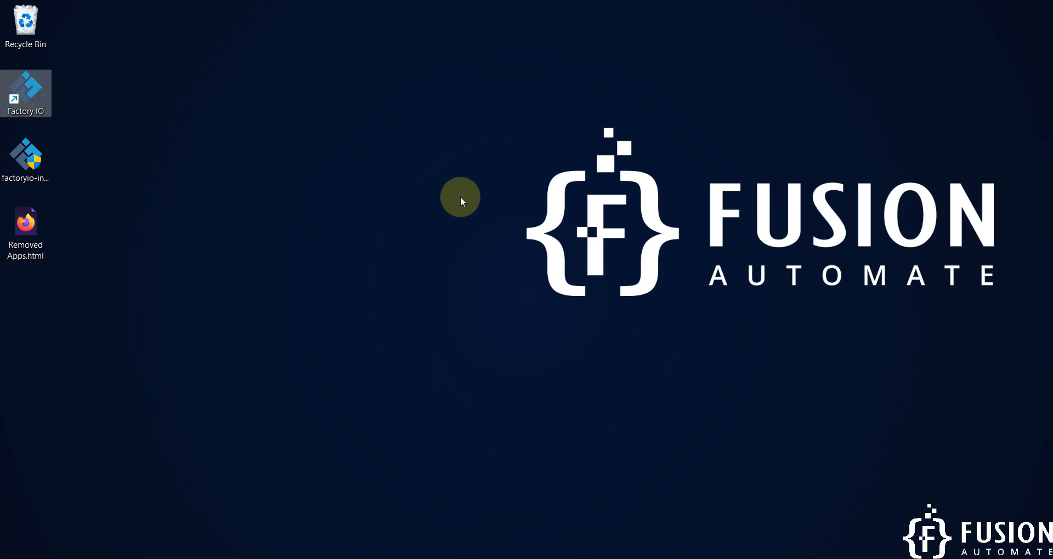
double_click(25, 85)
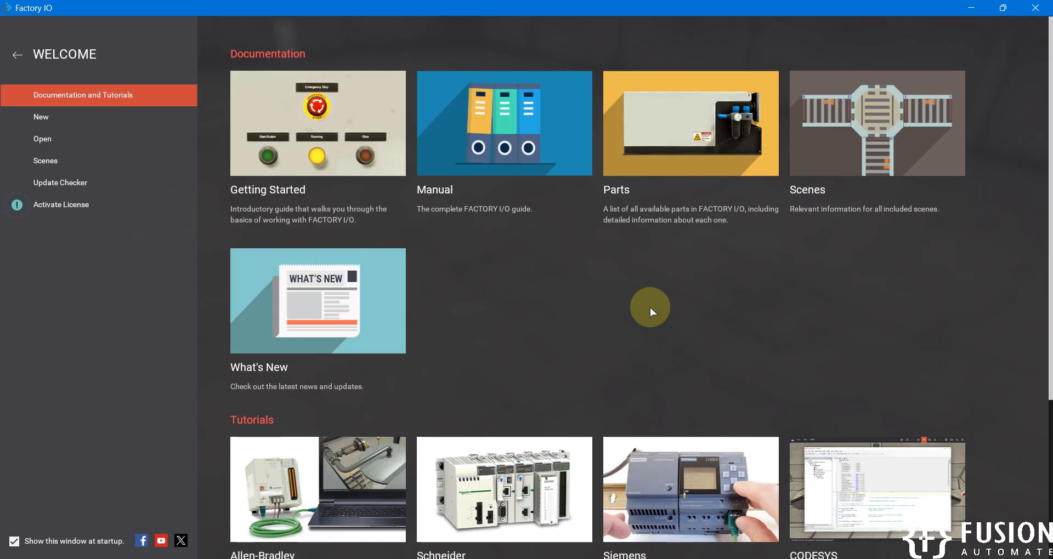
mouse_move(542, 352)
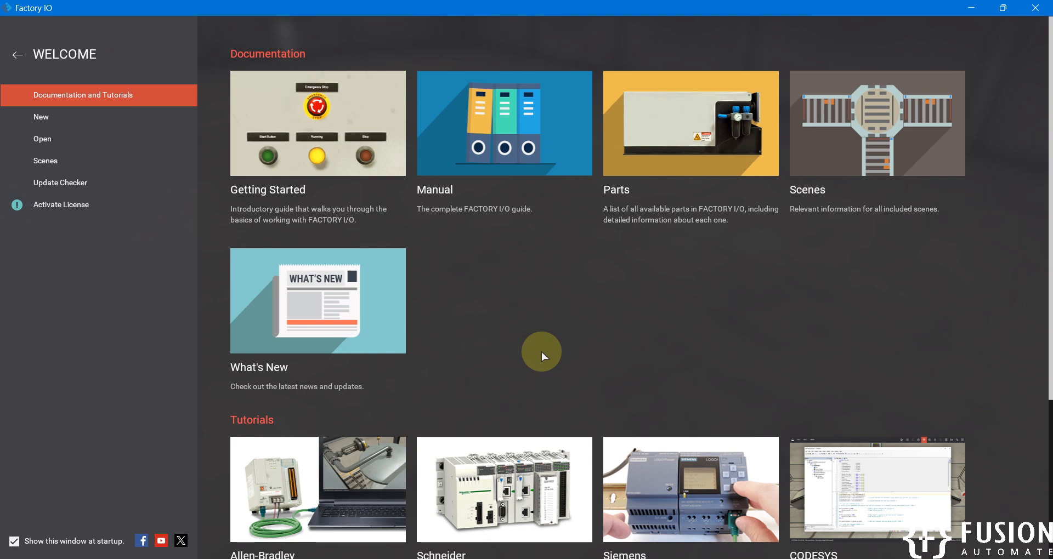
mouse_move(114, 189)
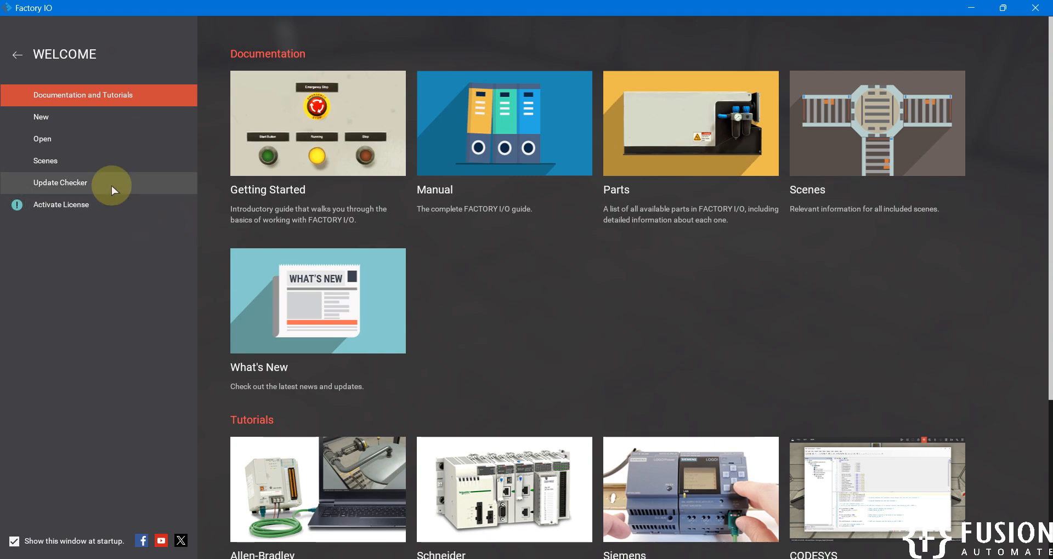
Run the Update Checker from the Welcome sidebar to confirm v2.5.8 is current
left_click(60, 182)
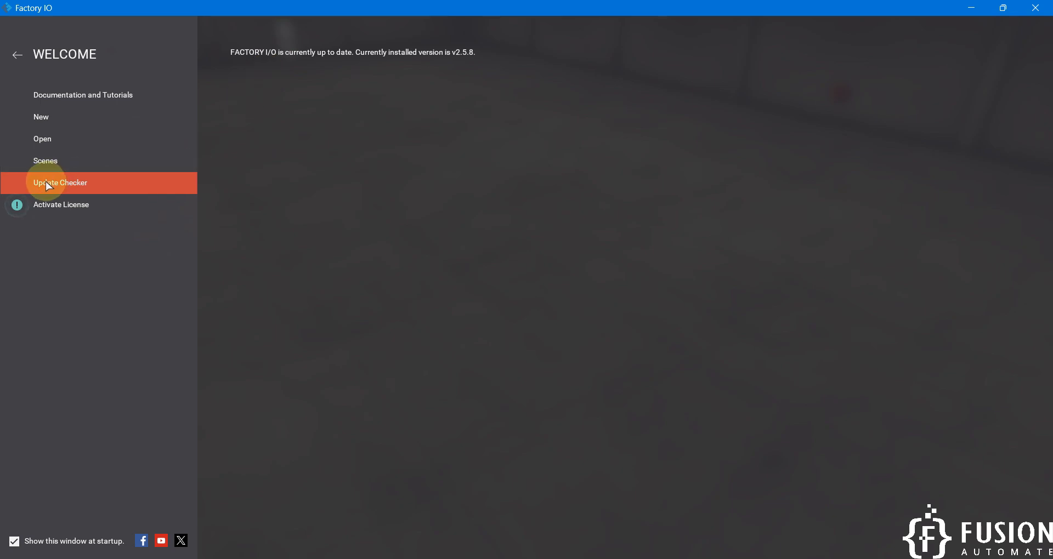
mouse_move(463, 63)
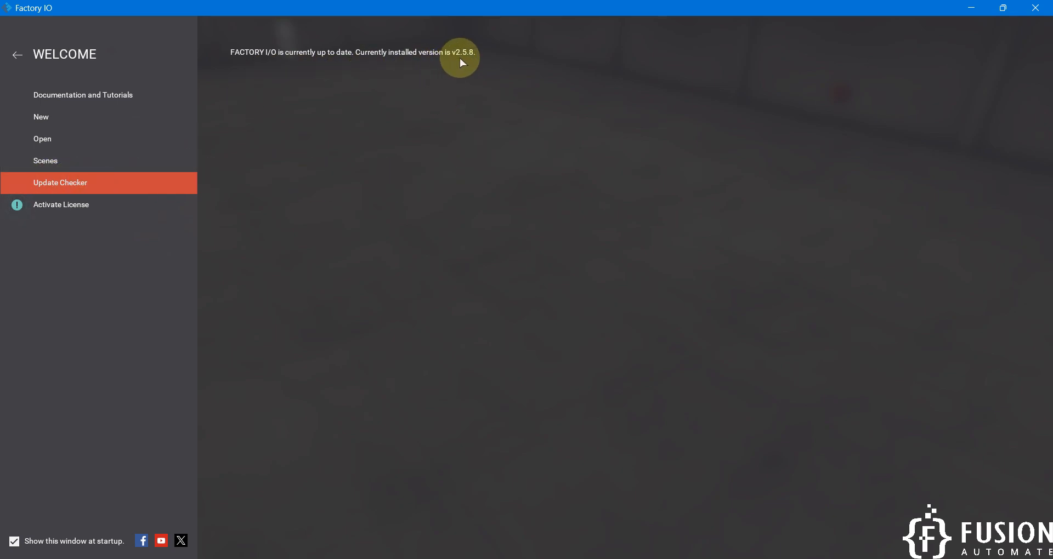
mouse_move(469, 61)
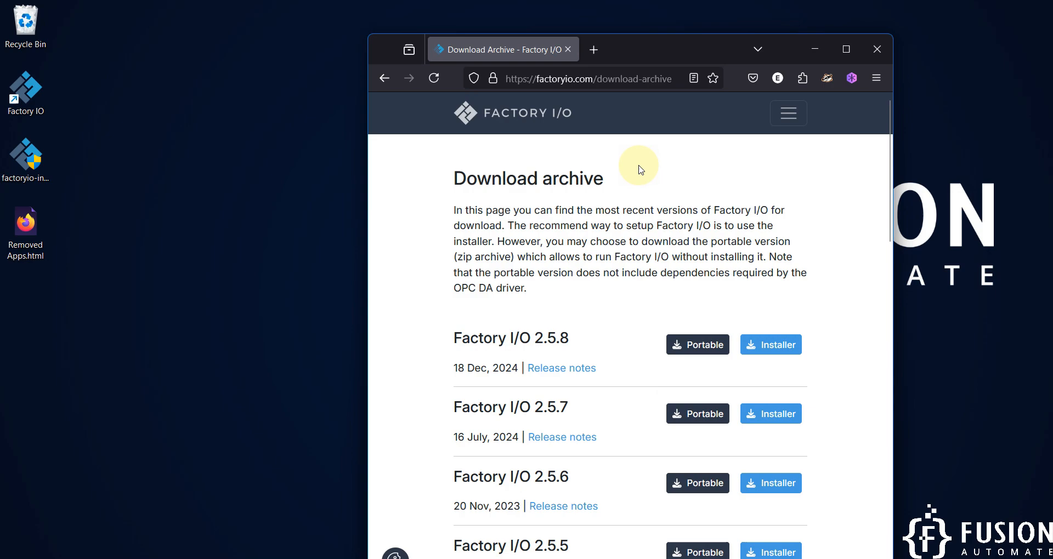
Maximize the Firefox download archive and scroll to show versions 2.5.8 through 2.5.3
left_click(846, 50)
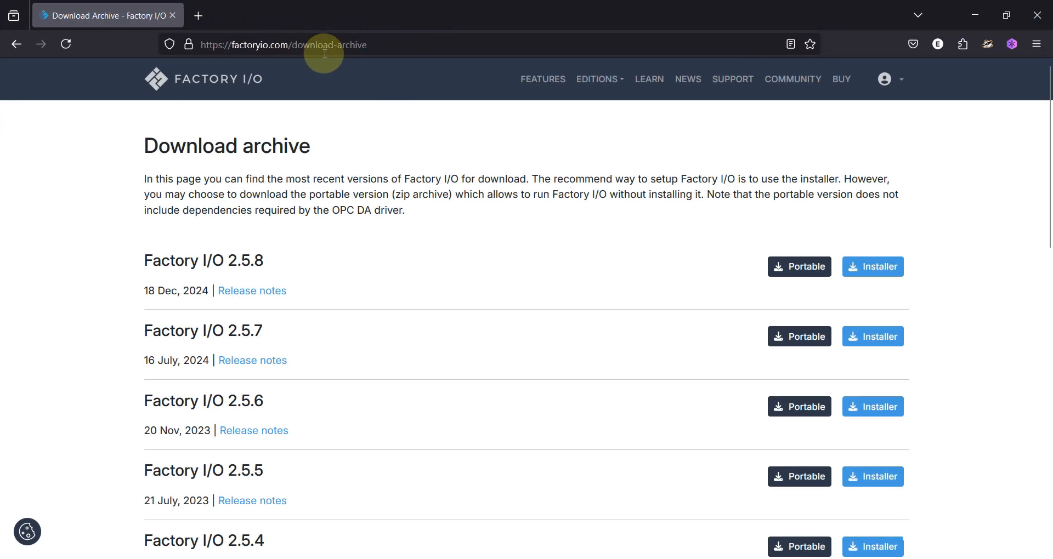
mouse_move(323, 276)
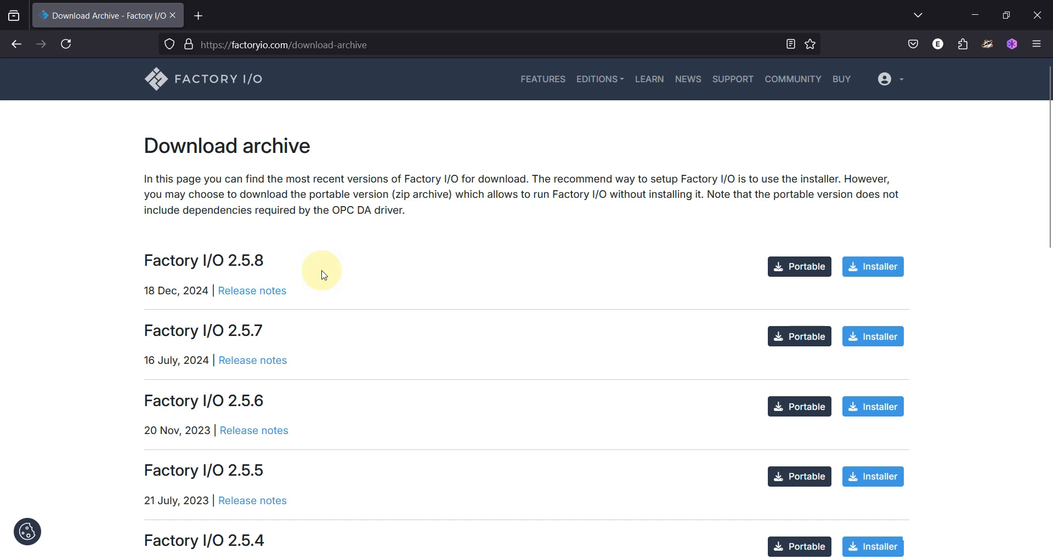
scroll("down", 3)
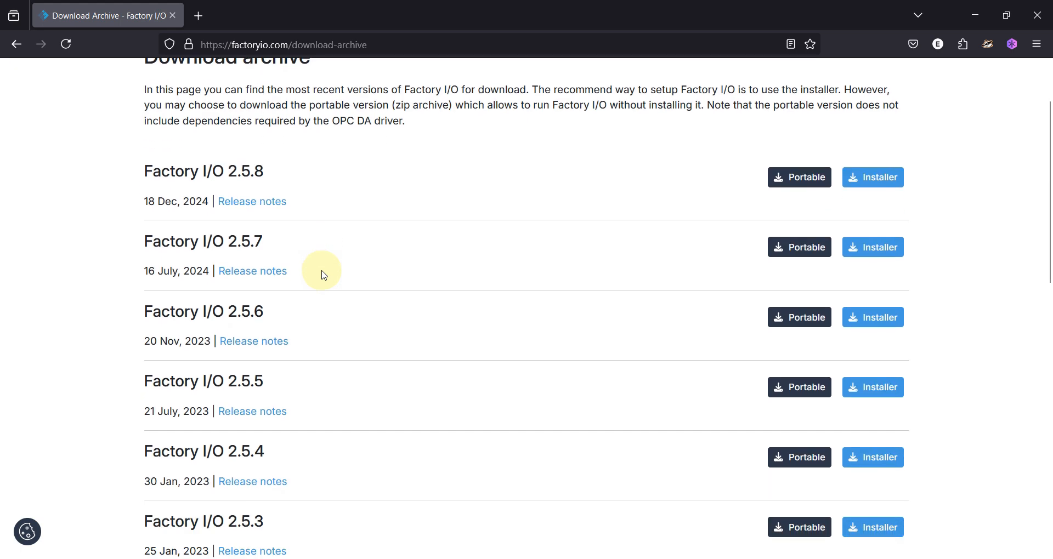